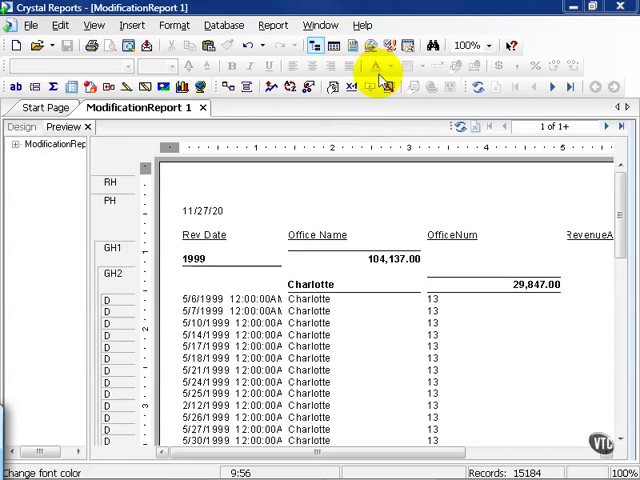
pyautogui.moveTo(316, 130)
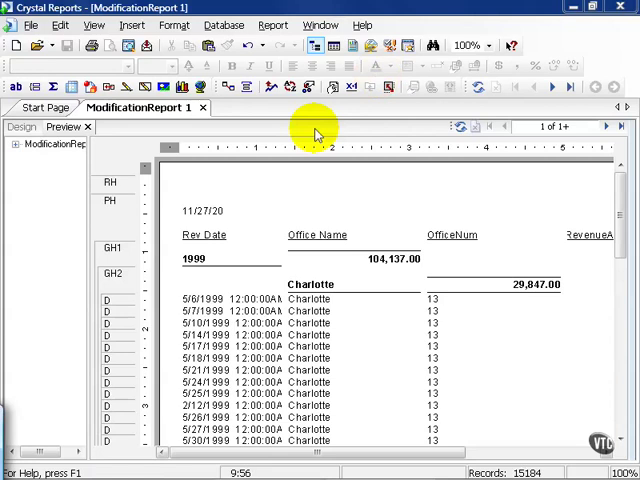
pyautogui.moveTo(270, 52)
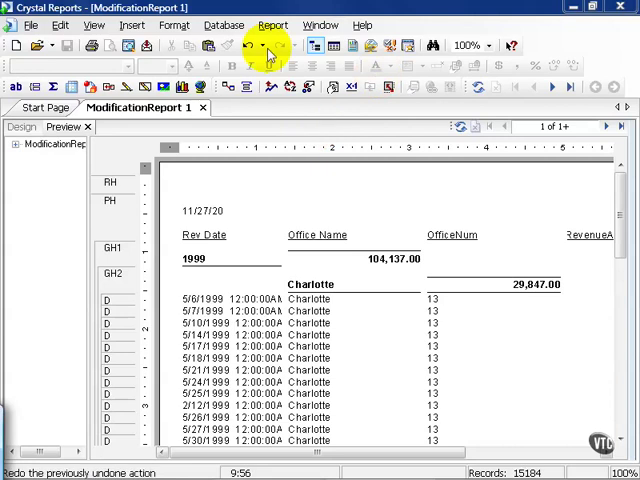
# Step: Accept the Database Expert links joining Revenue_Transaction to Office on OfficeNum
pyautogui.click(224, 24)
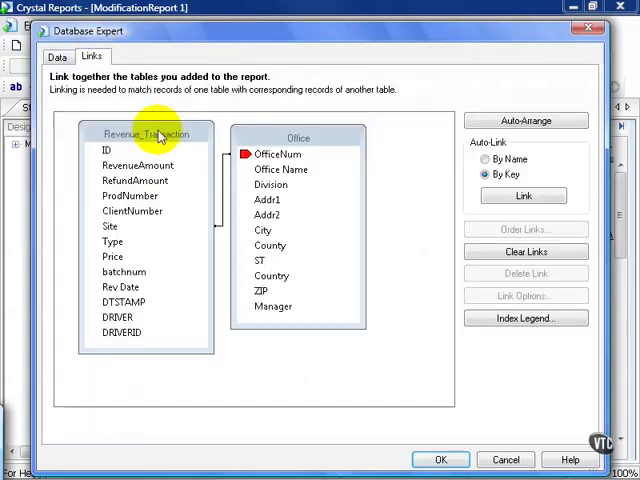
pyautogui.moveTo(168, 138)
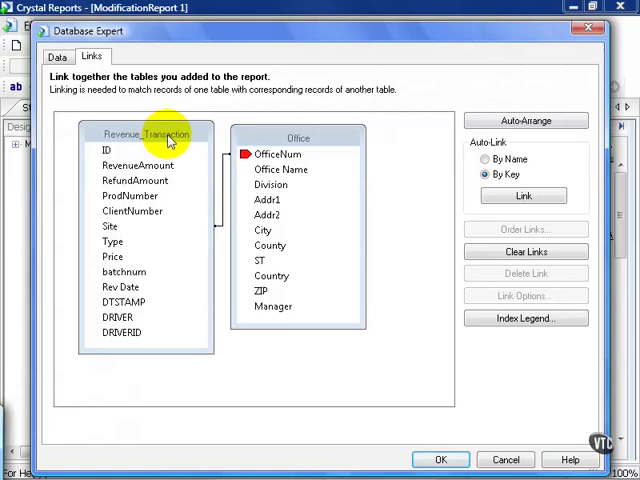
pyautogui.moveTo(290, 140)
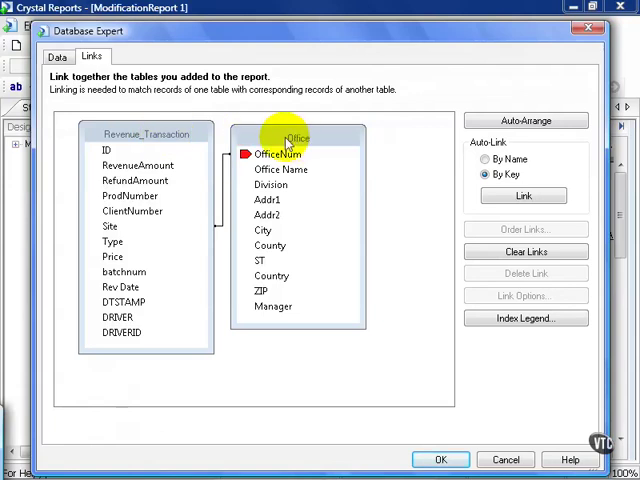
pyautogui.moveTo(416, 378)
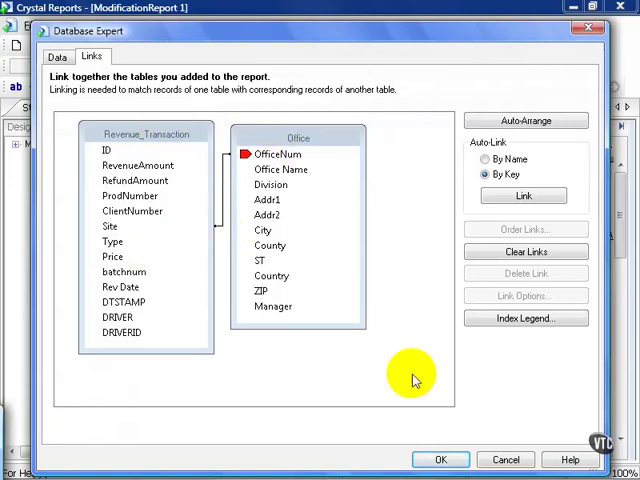
pyautogui.click(440, 460)
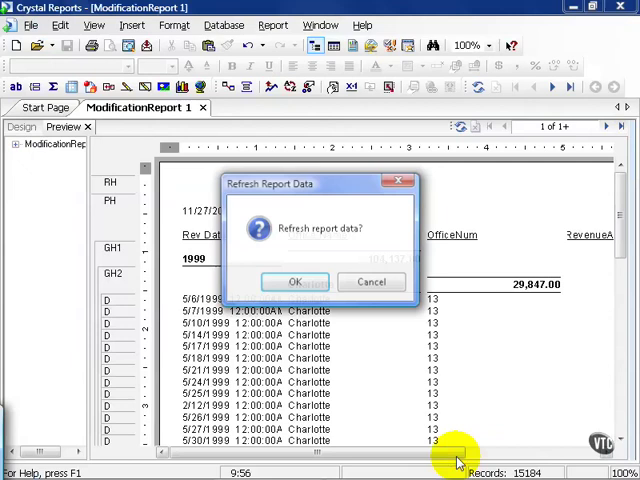
# Step: Dismiss the refresh prompt and return to the preview listing years 1999 to 2008
pyautogui.click(294, 280)
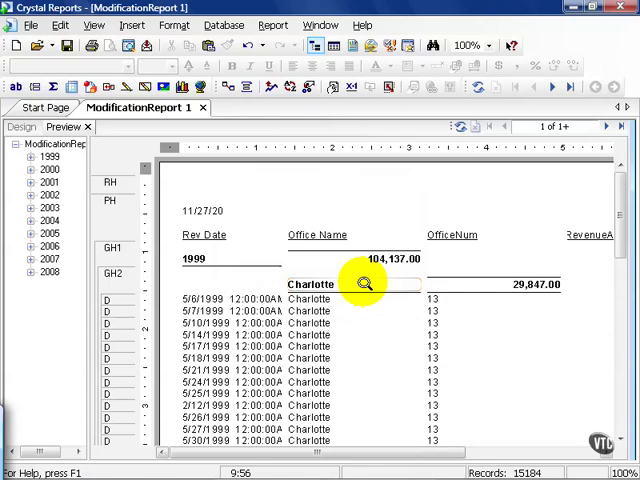
pyautogui.click(22, 128)
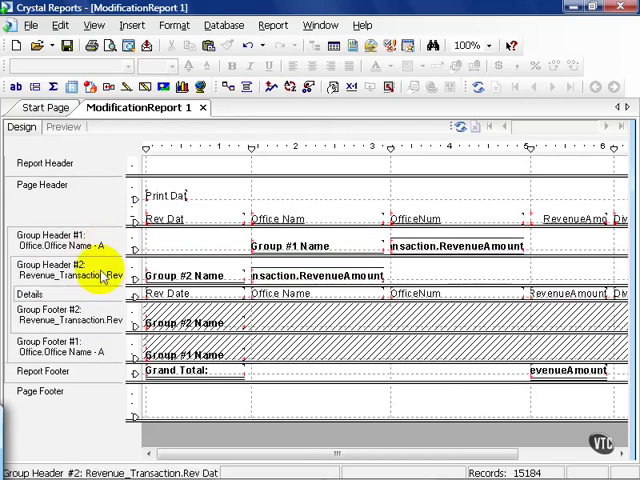
pyautogui.click(64, 128)
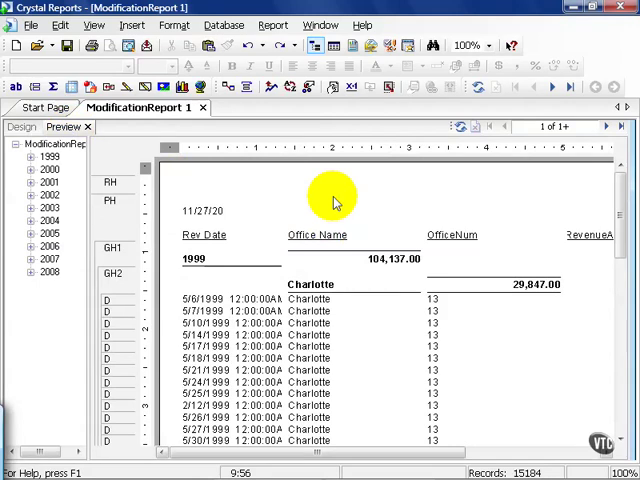
# Step: Change Group #2 to Office Division and preview the report showing 1999 East
pyautogui.click(20, 128)
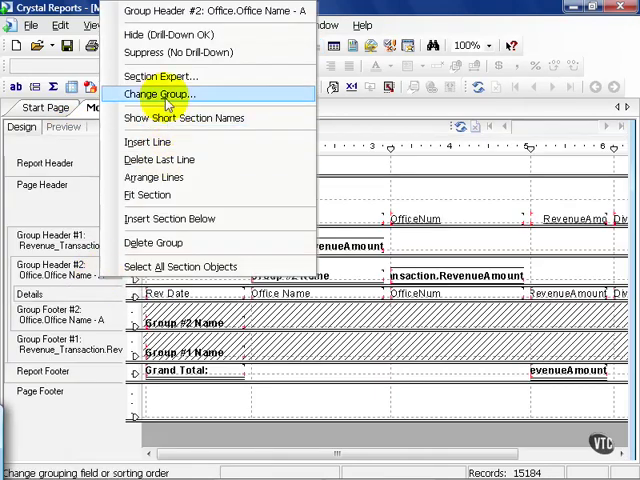
pyautogui.click(158, 92)
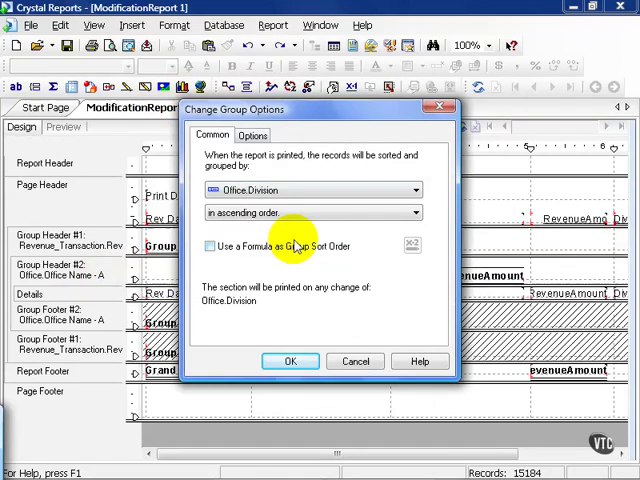
pyautogui.moveTo(288, 360)
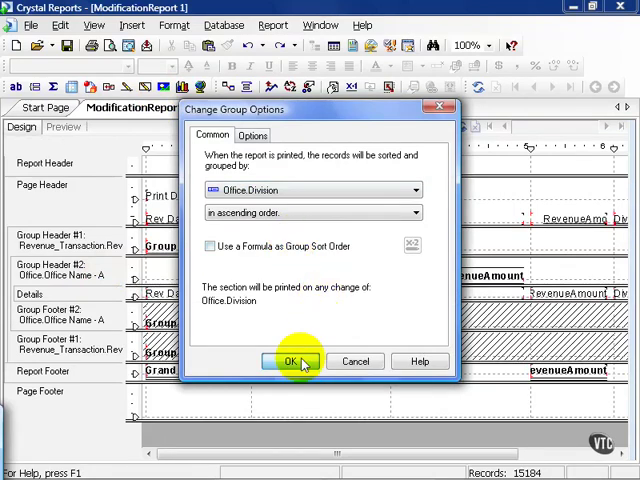
pyautogui.click(280, 360)
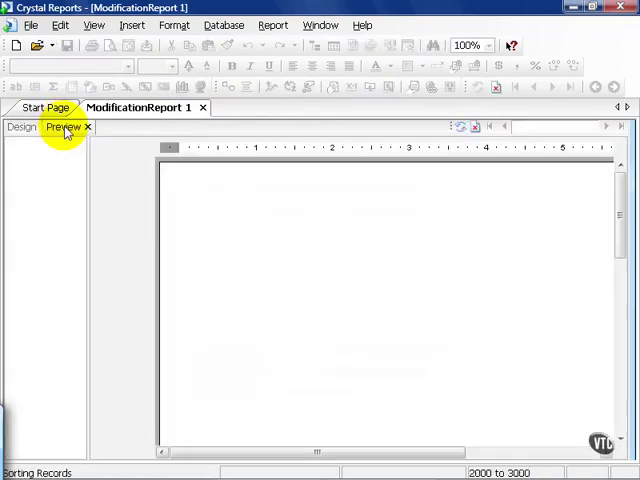
pyautogui.click(64, 128)
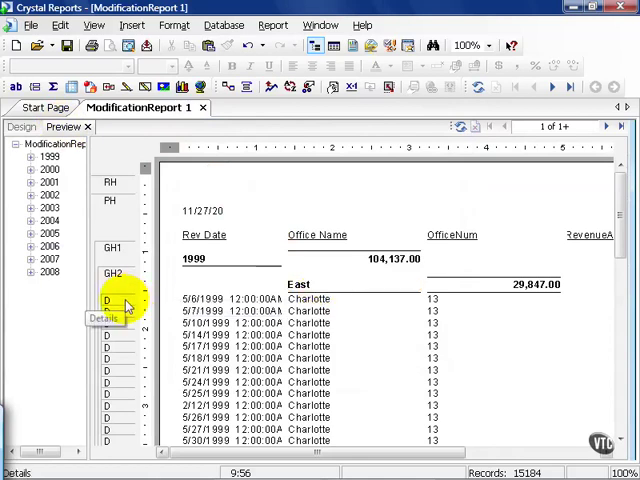
# Step: Suppress the Details section (No Drill-Down) so only year and division totals remain
pyautogui.rightClick(116, 302)
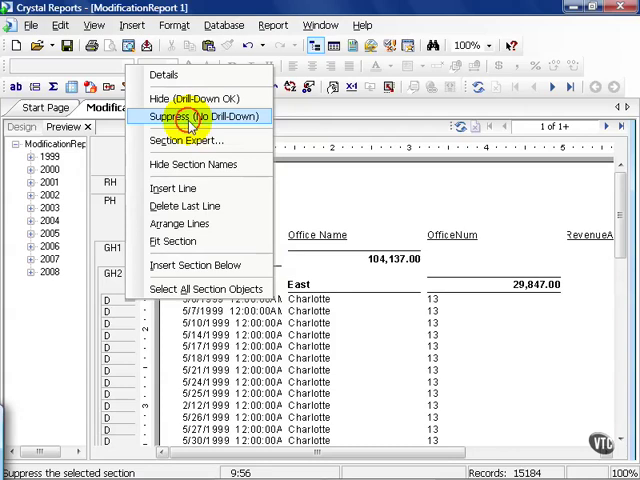
pyautogui.click(204, 116)
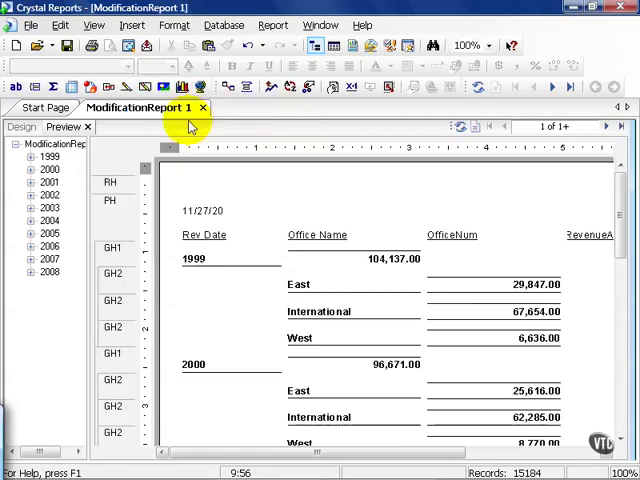
pyautogui.click(20, 128)
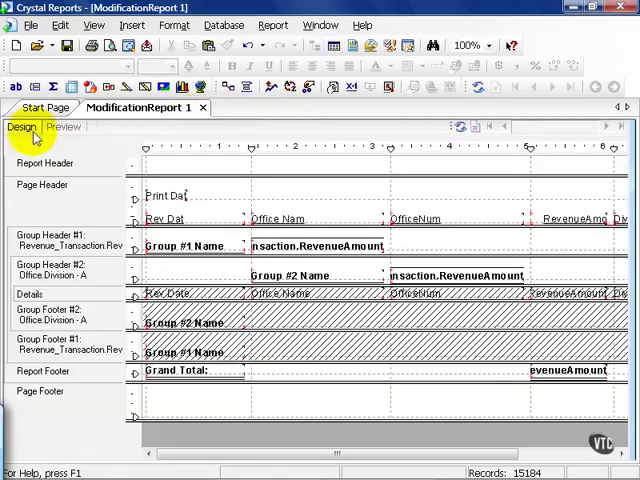
pyautogui.rightClick(60, 240)
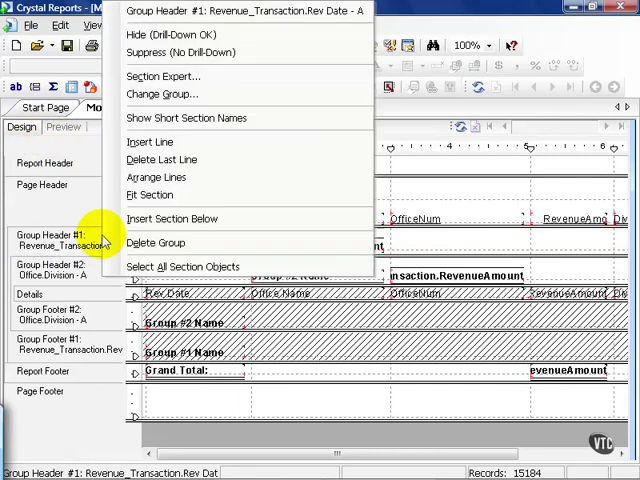
pyautogui.click(160, 94)
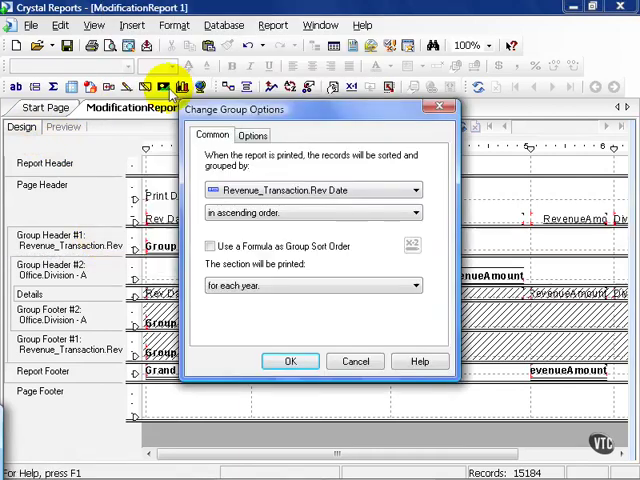
pyautogui.moveTo(312, 176)
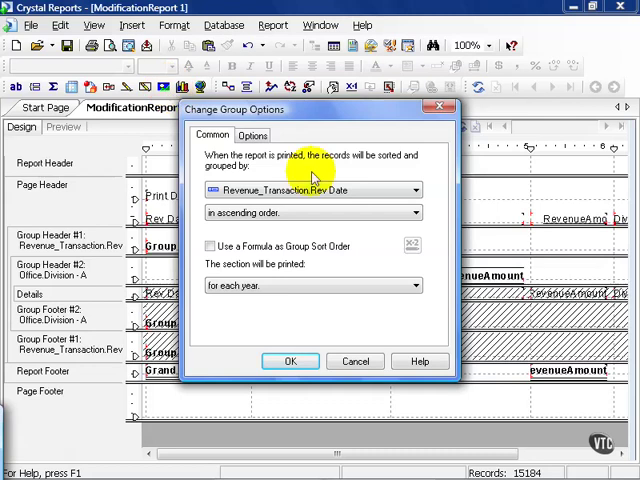
pyautogui.click(414, 284)
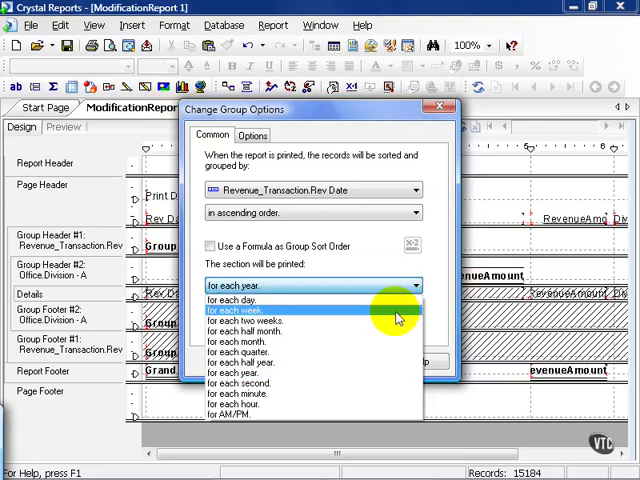
pyautogui.moveTo(390, 340)
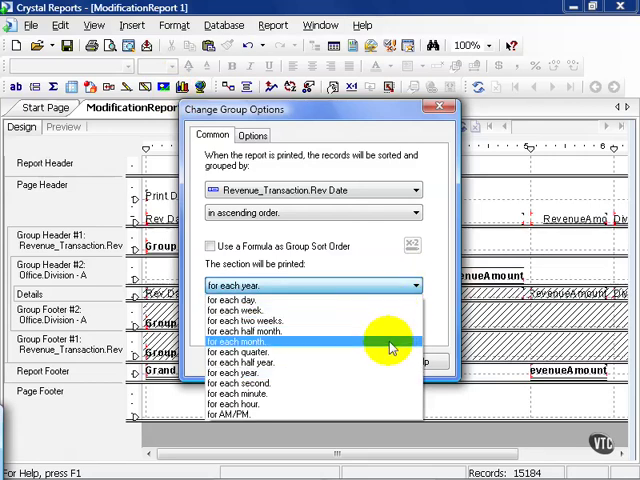
pyautogui.moveTo(390, 352)
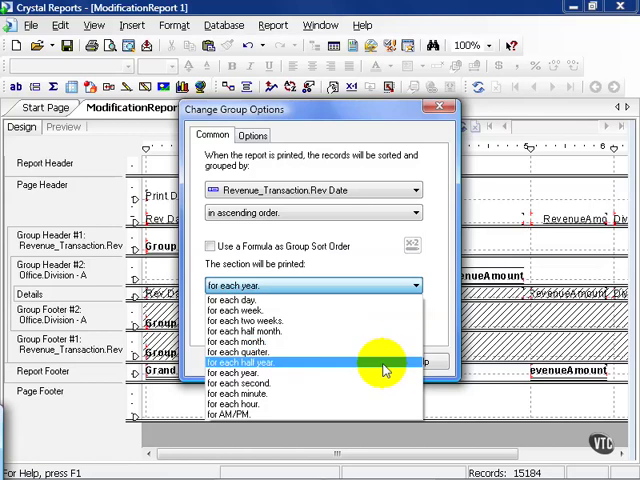
pyautogui.moveTo(378, 400)
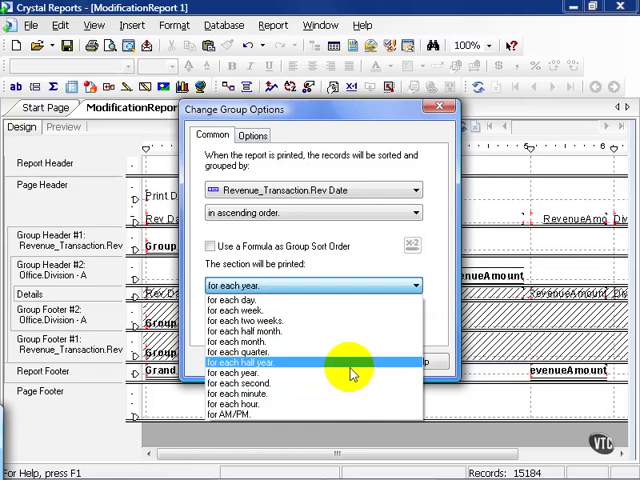
pyautogui.click(240, 372)
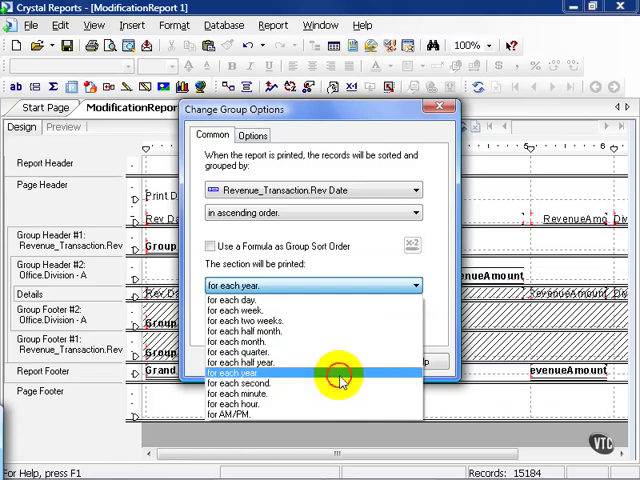
pyautogui.click(240, 372)
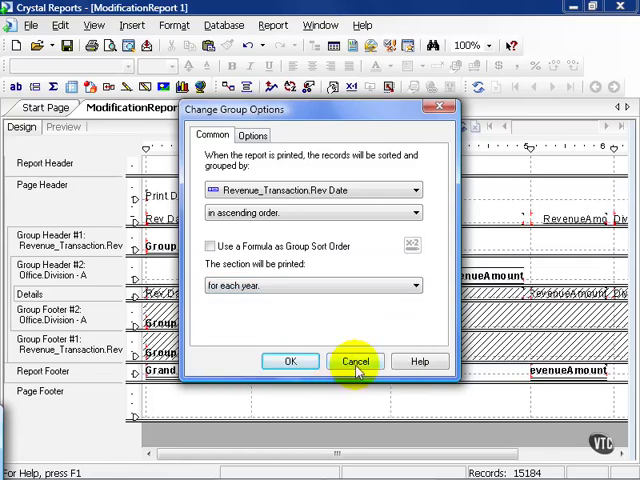
pyautogui.click(408, 212)
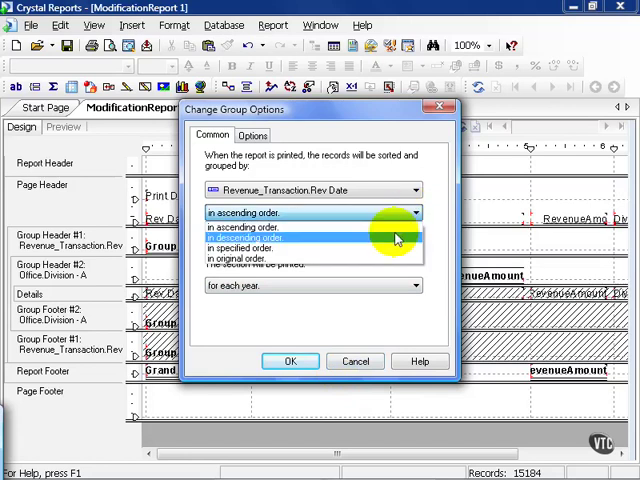
pyautogui.click(256, 224)
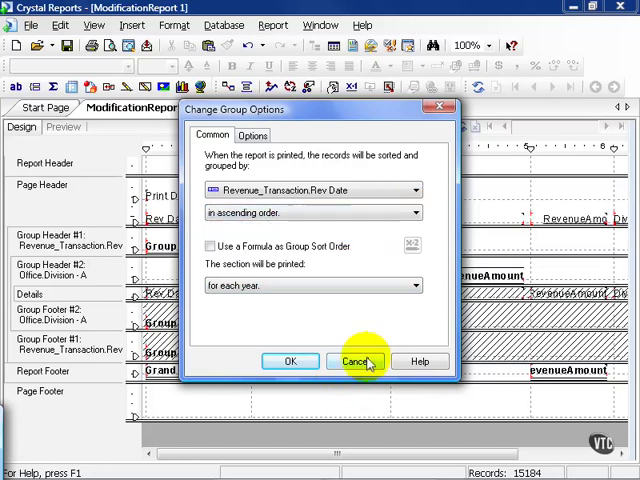
pyautogui.click(356, 360)
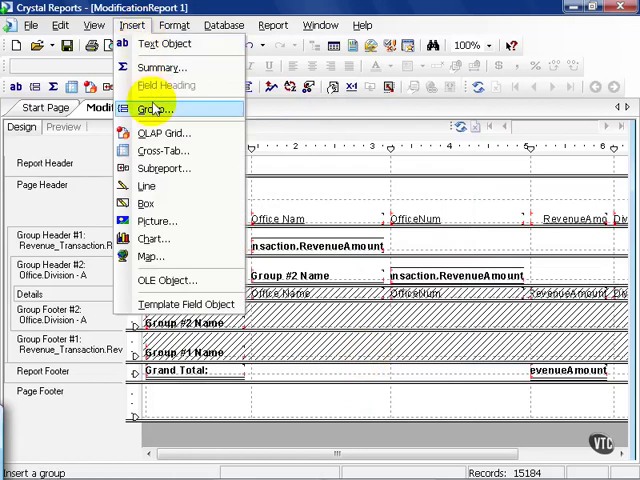
# Step: Insert a third group on Office.Office Name in ascending order
pyautogui.click(152, 108)
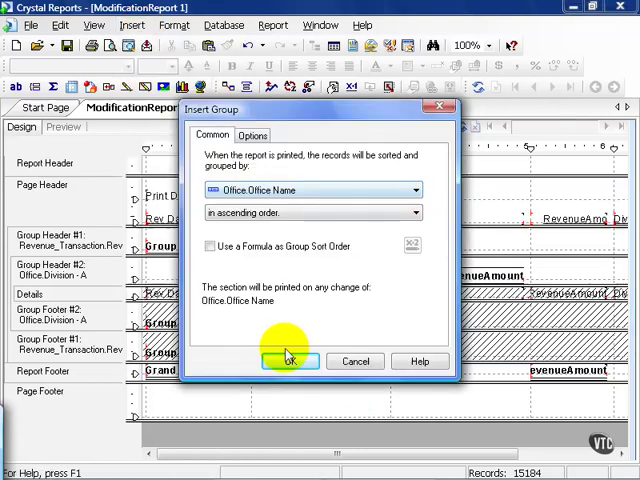
pyautogui.click(288, 360)
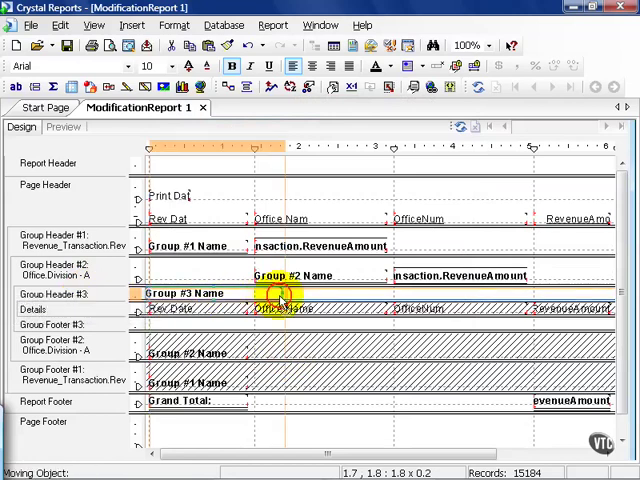
# Step: Position Group #3 Name under the division name and paste a Sum of RevenueAmount into Group Header #3
pyautogui.moveTo(280, 296); pyautogui.dragTo(384, 300)
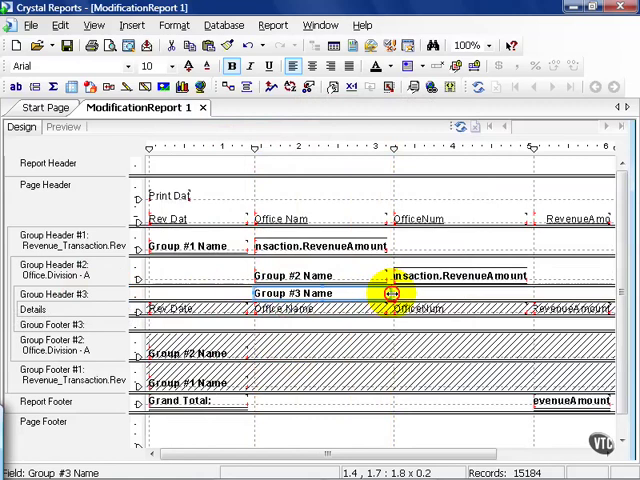
pyautogui.click(456, 276)
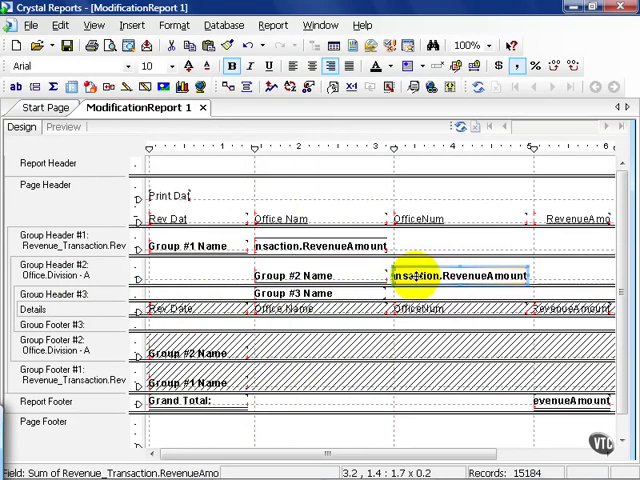
pyautogui.rightClick(460, 276)
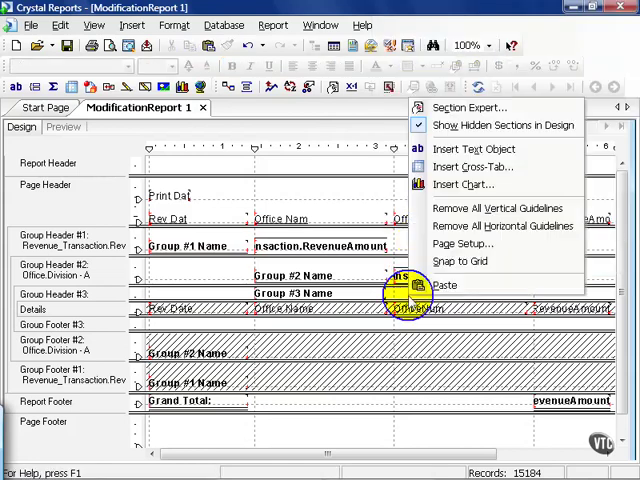
pyautogui.click(444, 284)
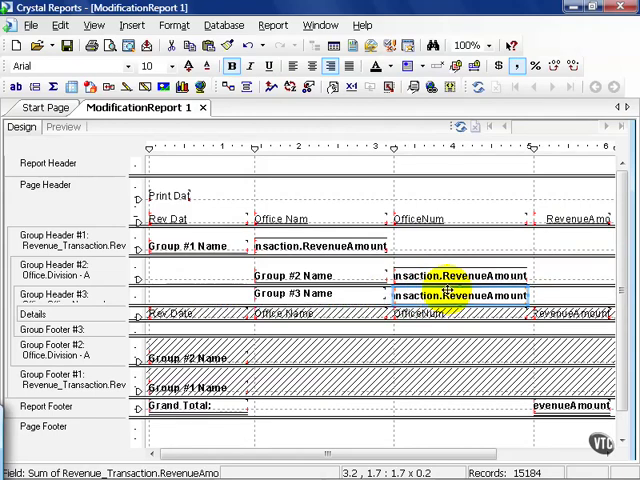
pyautogui.click(64, 128)
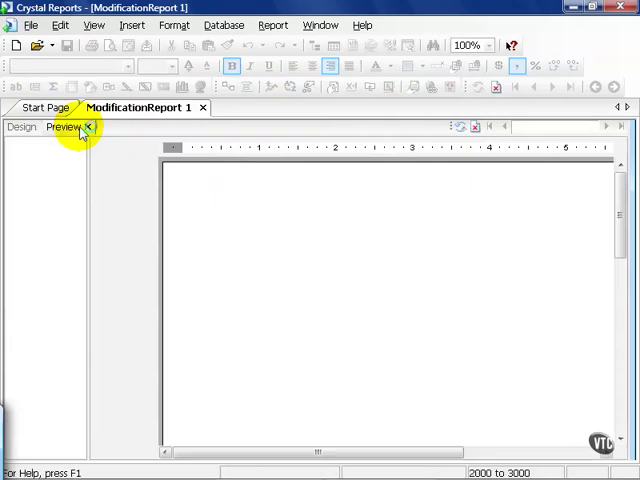
# Step: Preview the report with office totals such as Charlotte, New York and Tokyo under each division
pyautogui.click(64, 126)
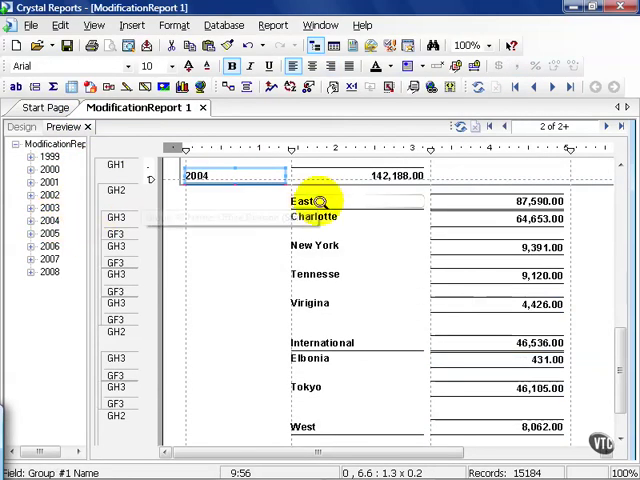
pyautogui.moveTo(368, 330)
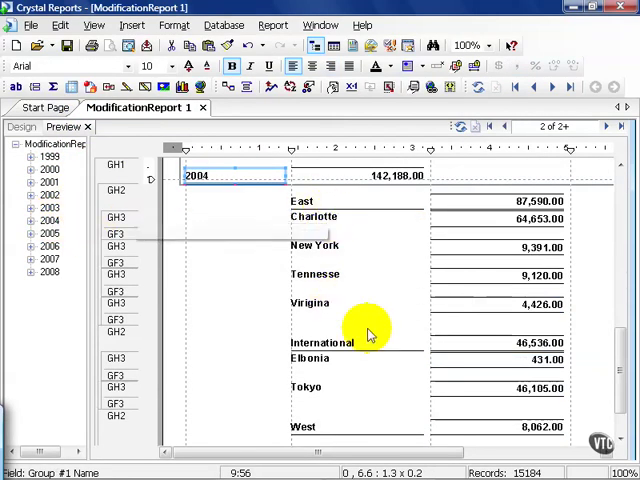
pyautogui.moveTo(596, 378)
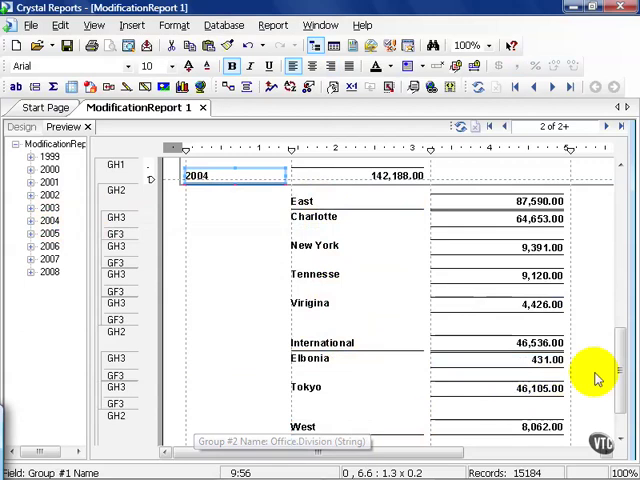
pyautogui.scroll(-3)
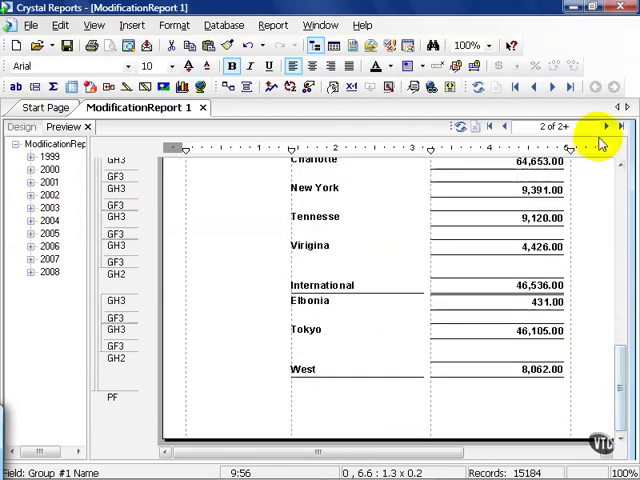